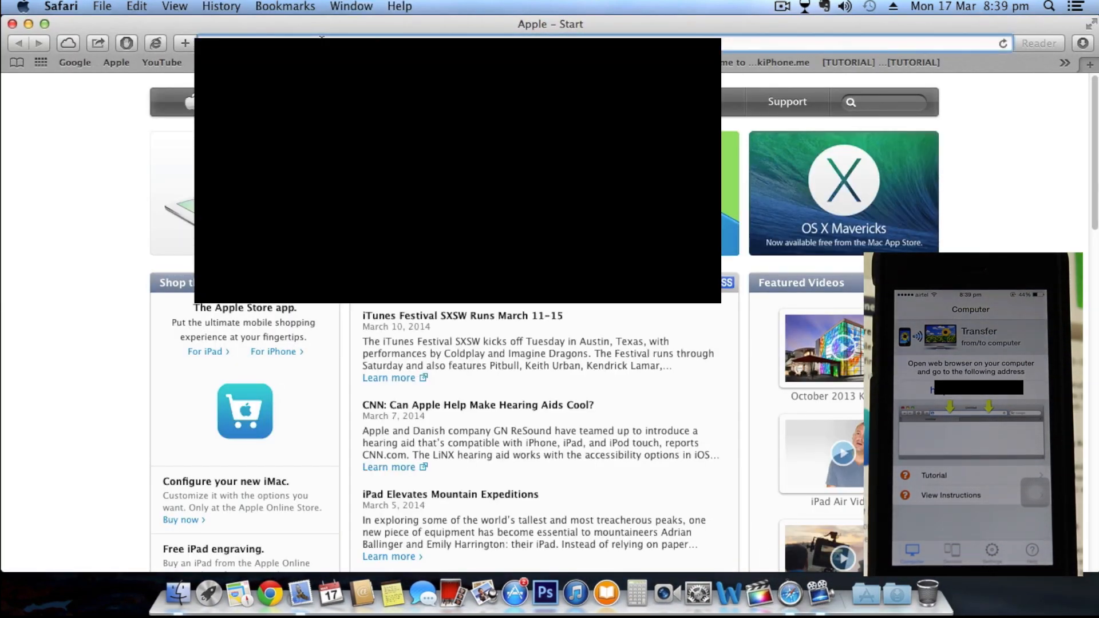
Connect Safari to the phone's 192.x address and scroll down to the album list.
text(192)
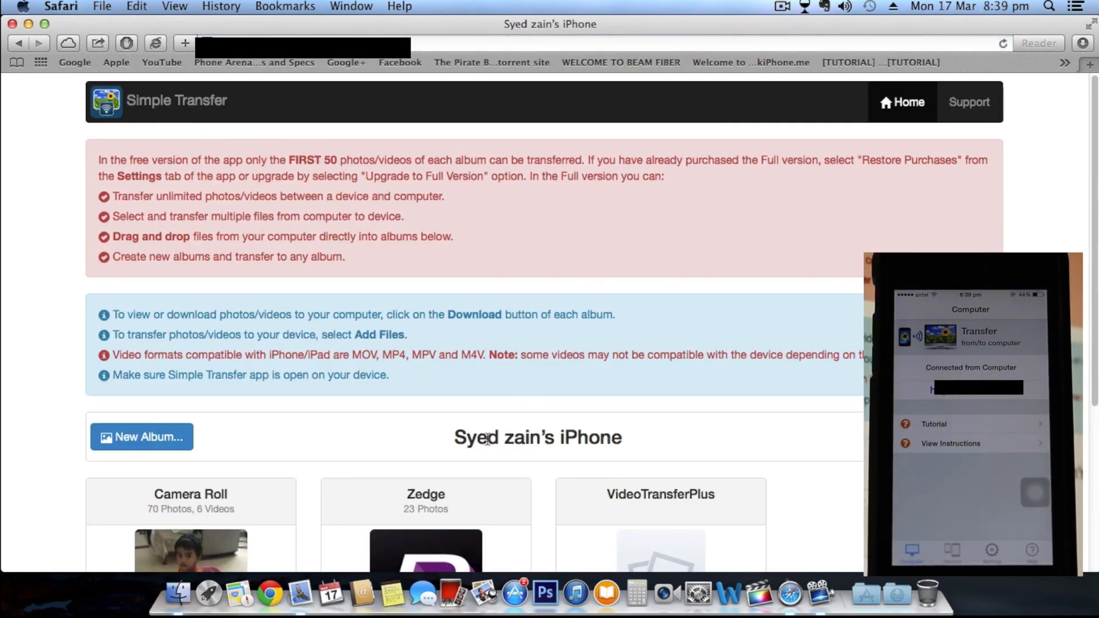
scroll(down, 3)
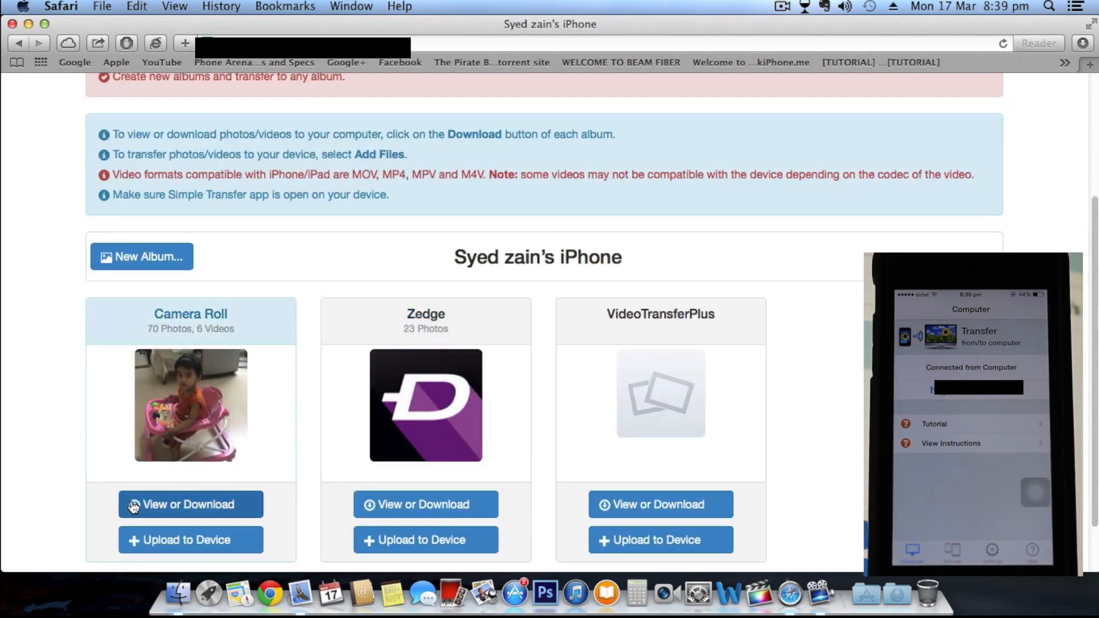
scroll(down, 3)
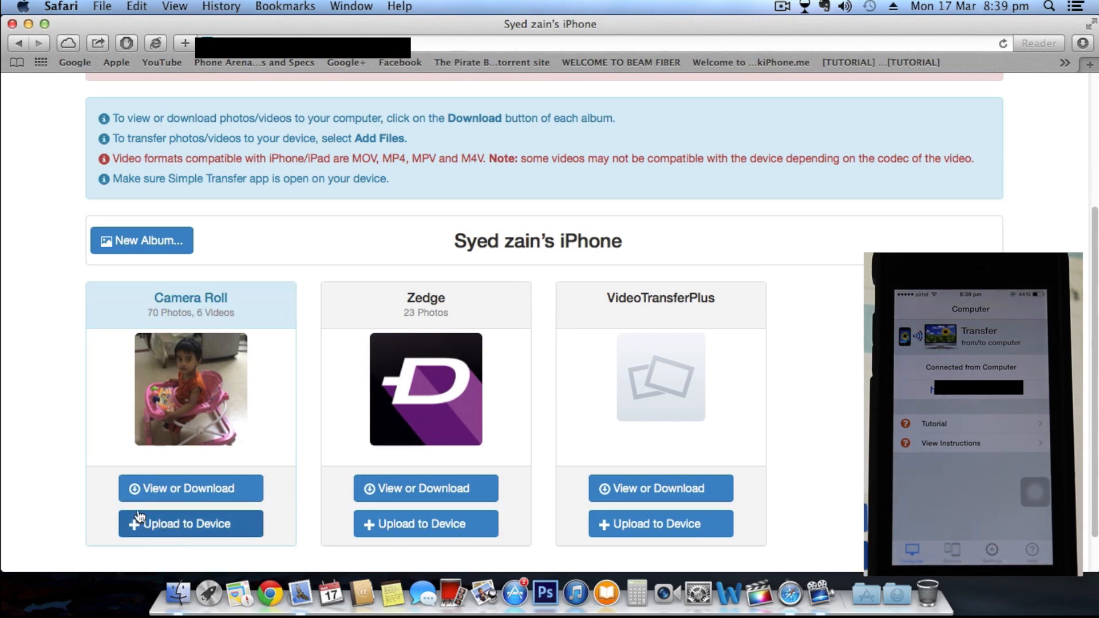
Browse into the Camera Roll album and check its Select Photos & Videos filter options.
click(190, 489)
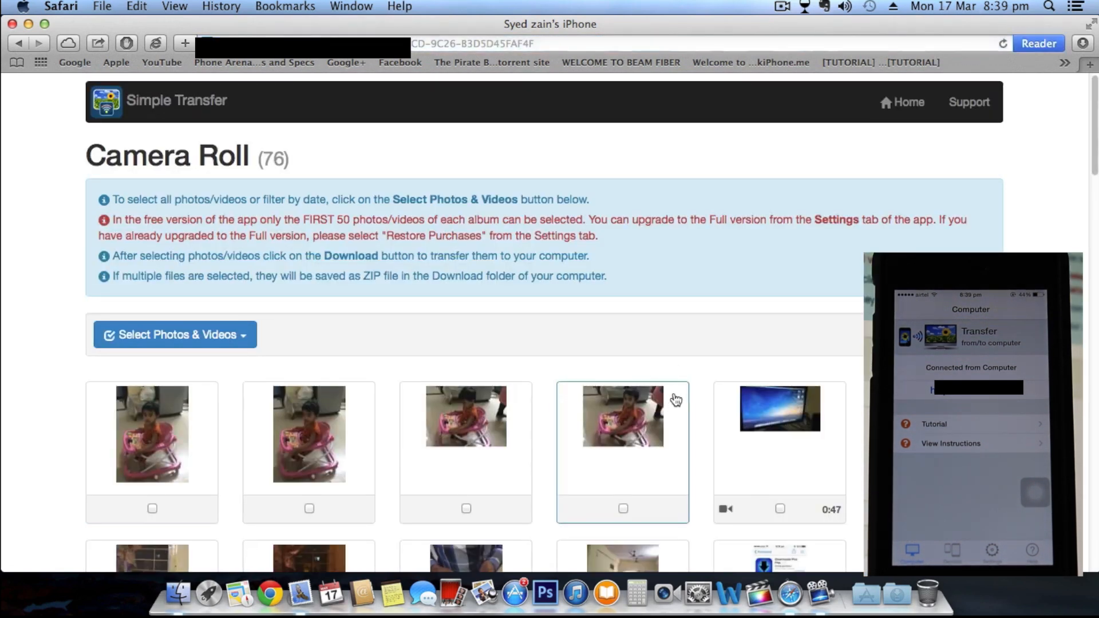
click(779, 408)
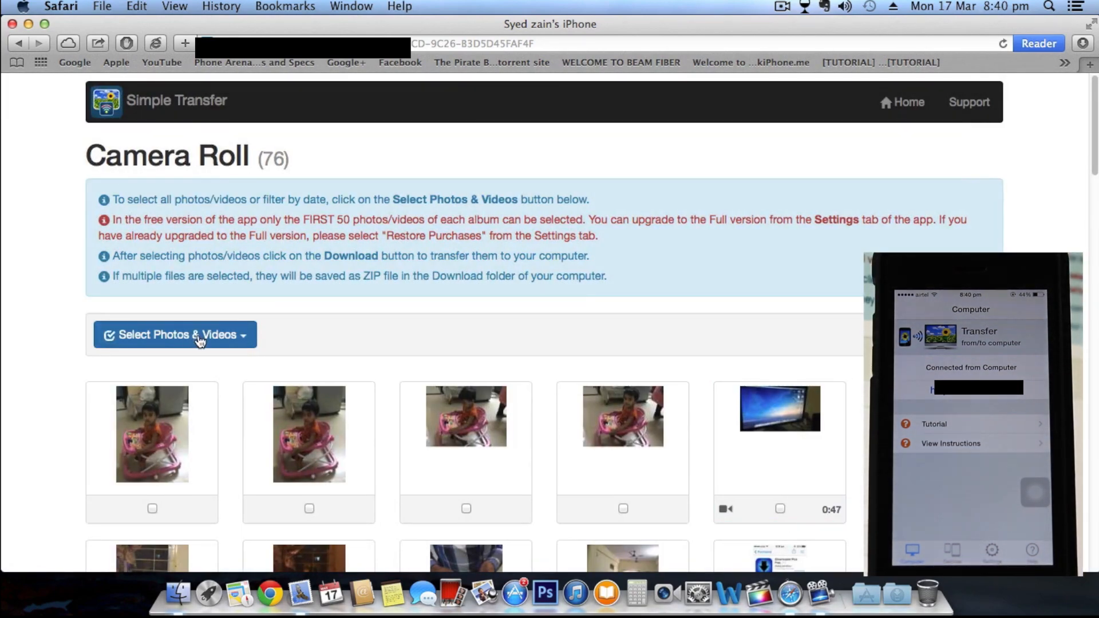
click(174, 334)
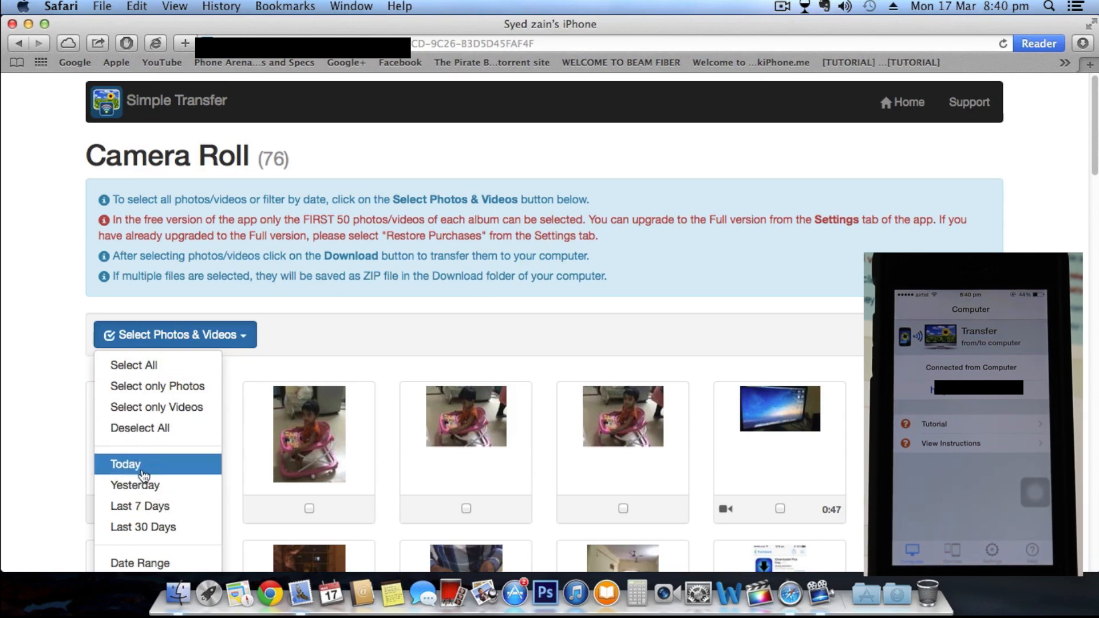
mouse_move(139, 504)
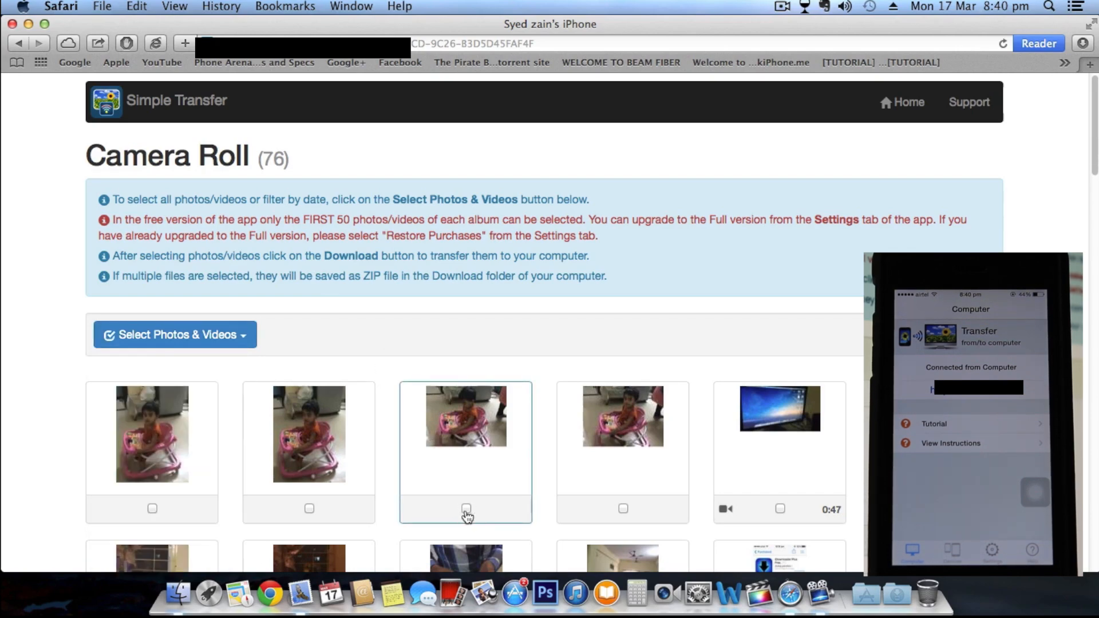
Download a Camera Roll photo as IMG_0135.JPG, view it in Preview and close it.
click(465, 416)
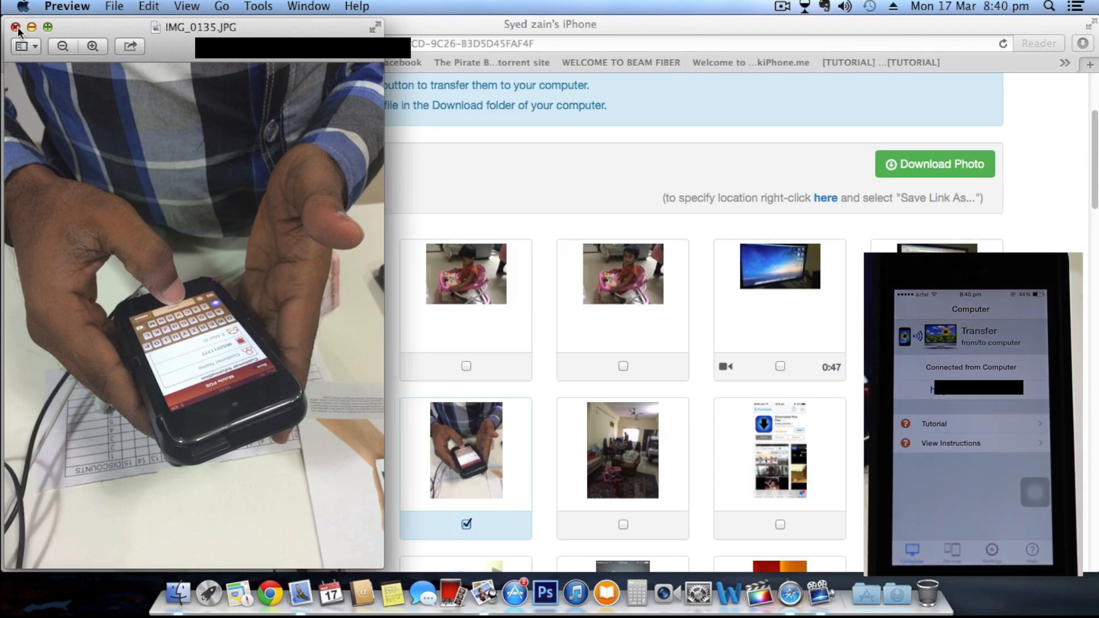
click(14, 27)
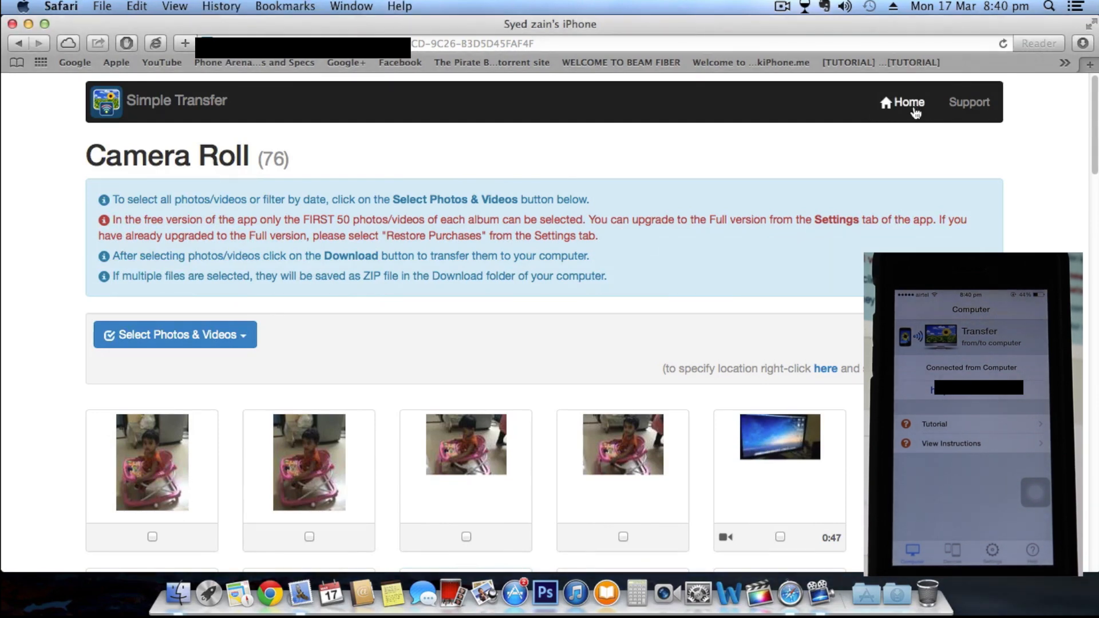
Choose DSC_2224.jpg (2.65 MB) from the downloads drive for upload to Camera Roll.
click(907, 102)
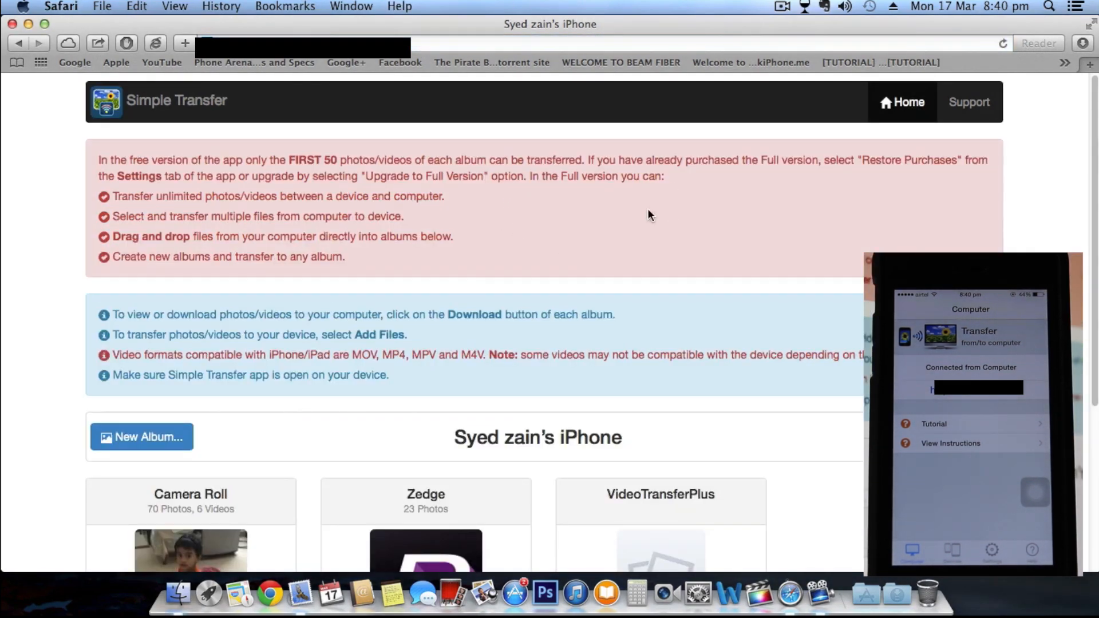
scroll(down, 3)
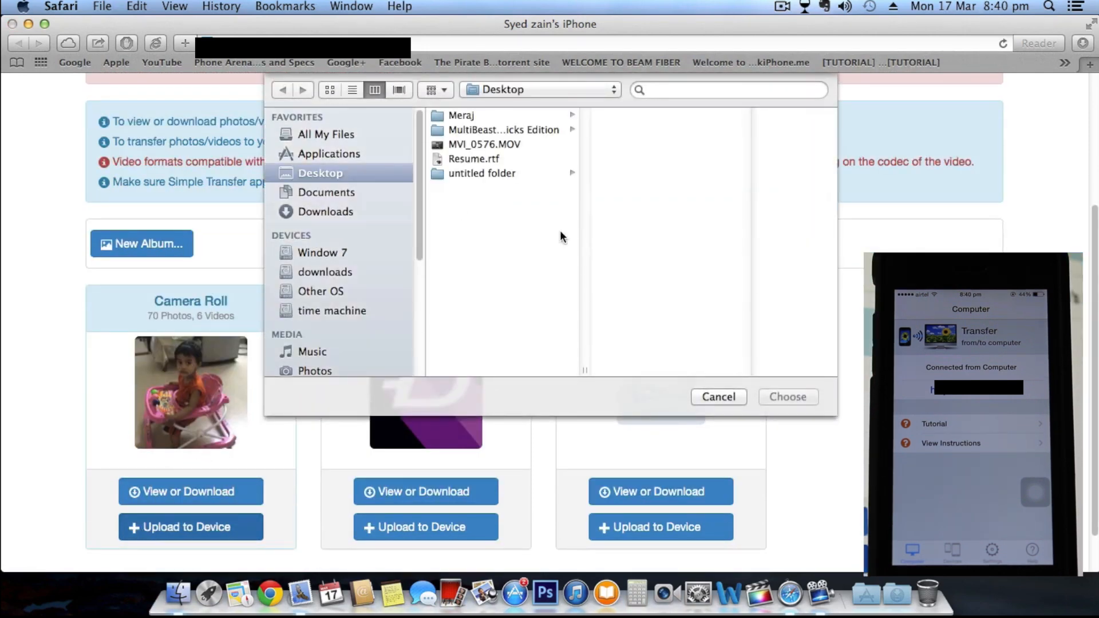
mouse_move(348, 255)
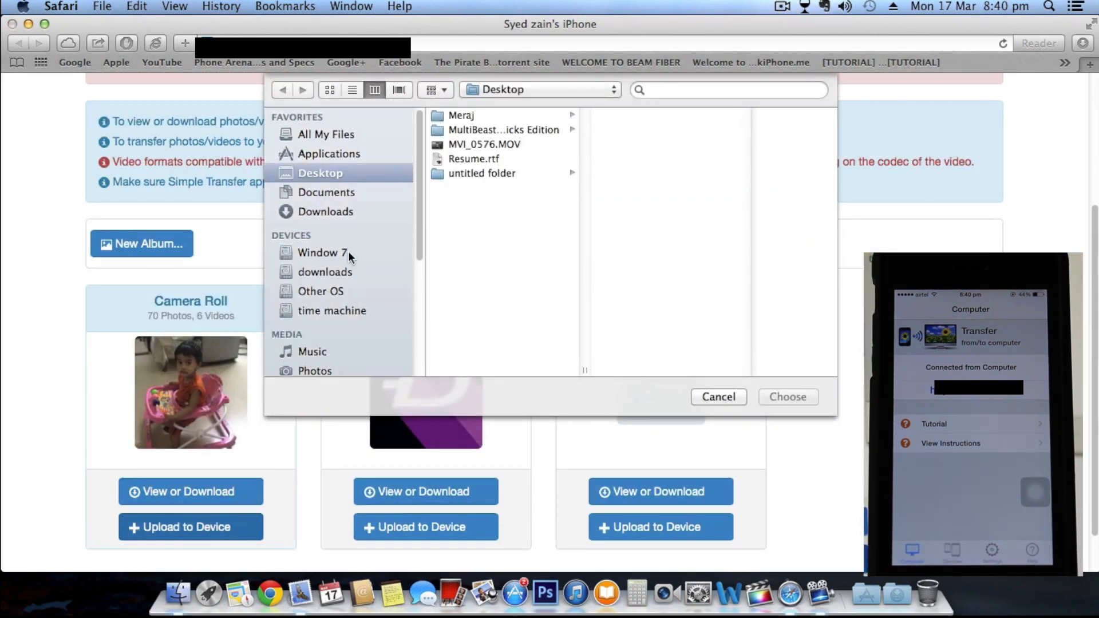
click(328, 272)
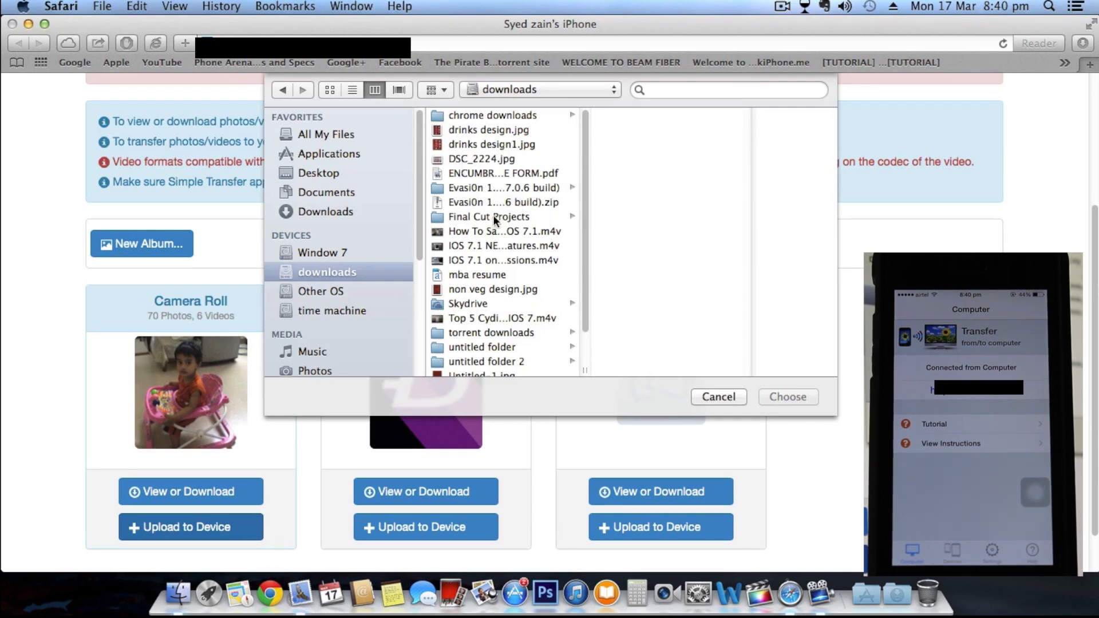
click(482, 158)
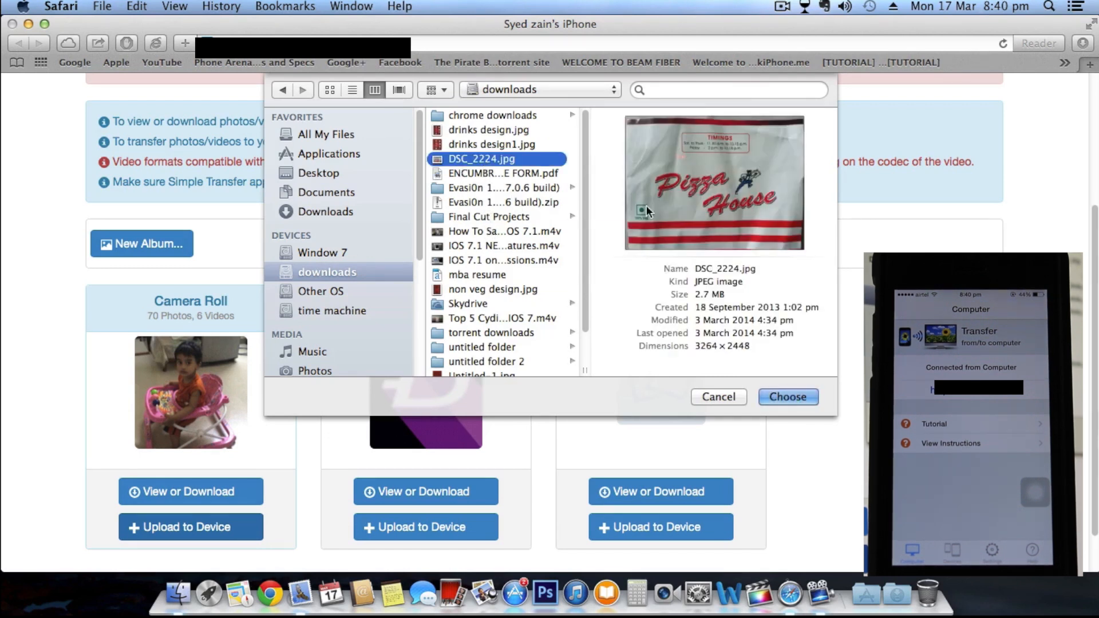
click(787, 397)
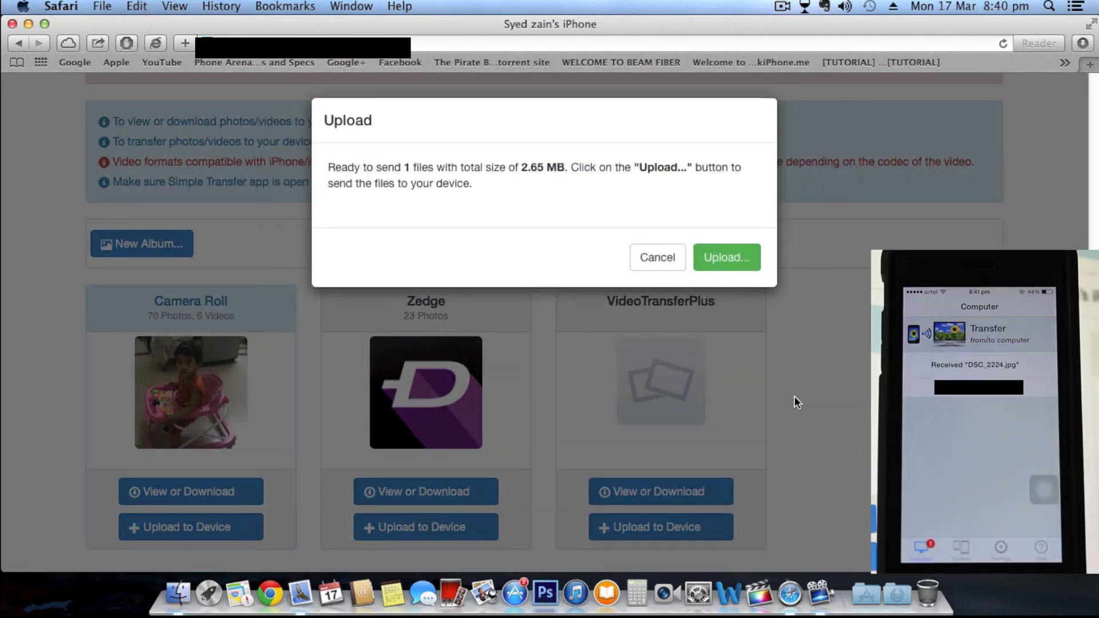
Upload DSC_2224.jpg to the iPhone's Camera Roll, reload the albums and close Safari.
click(725, 258)
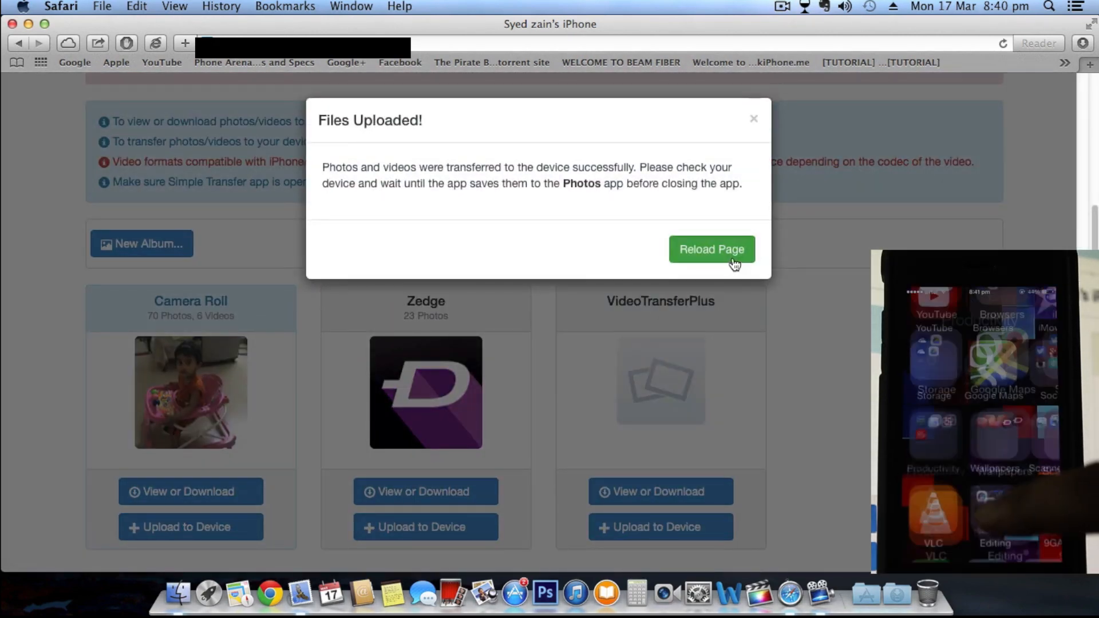
click(711, 248)
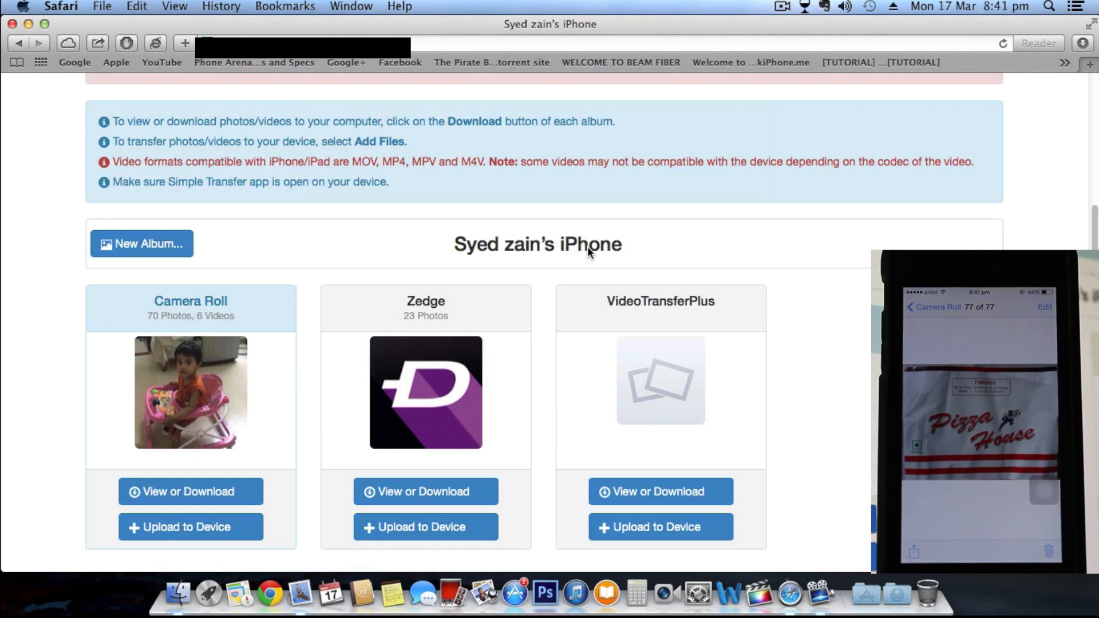
mouse_move(492, 219)
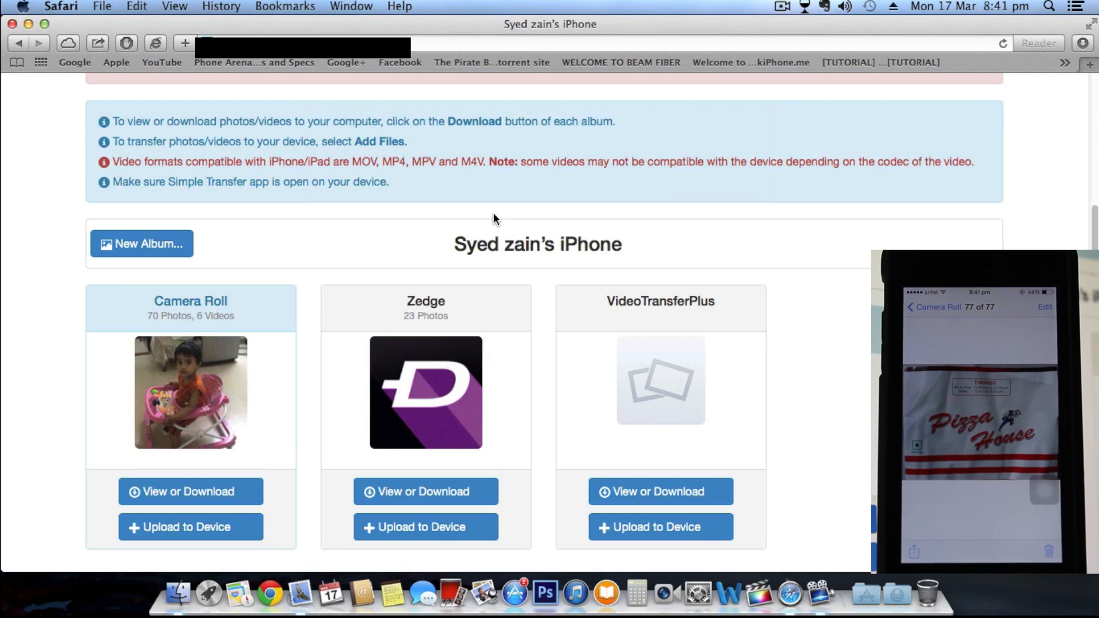
mouse_move(324, 176)
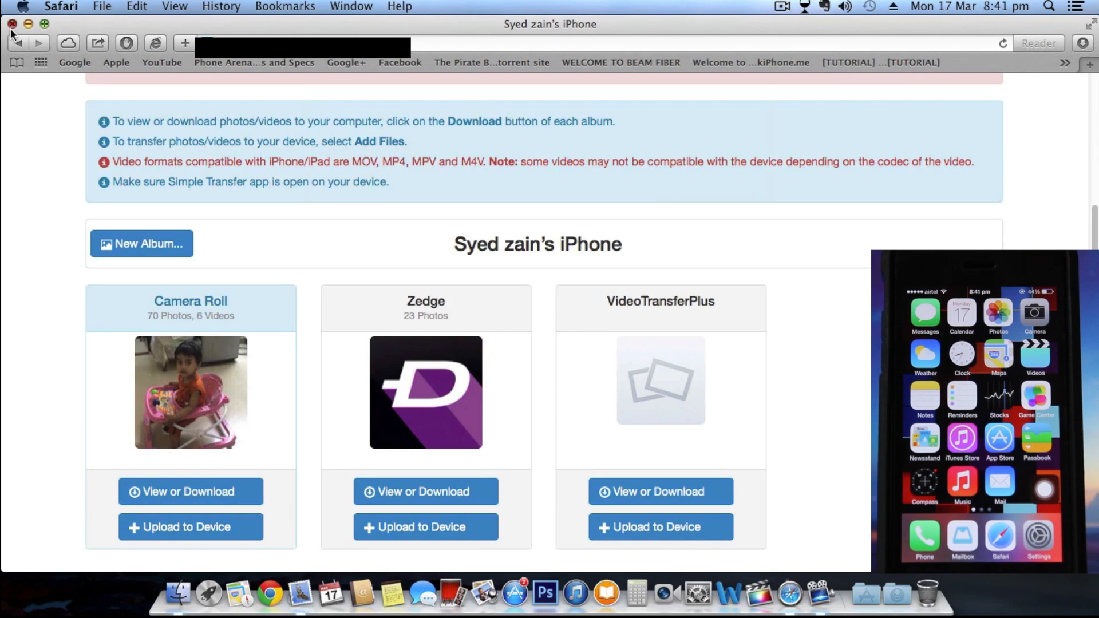
click(11, 24)
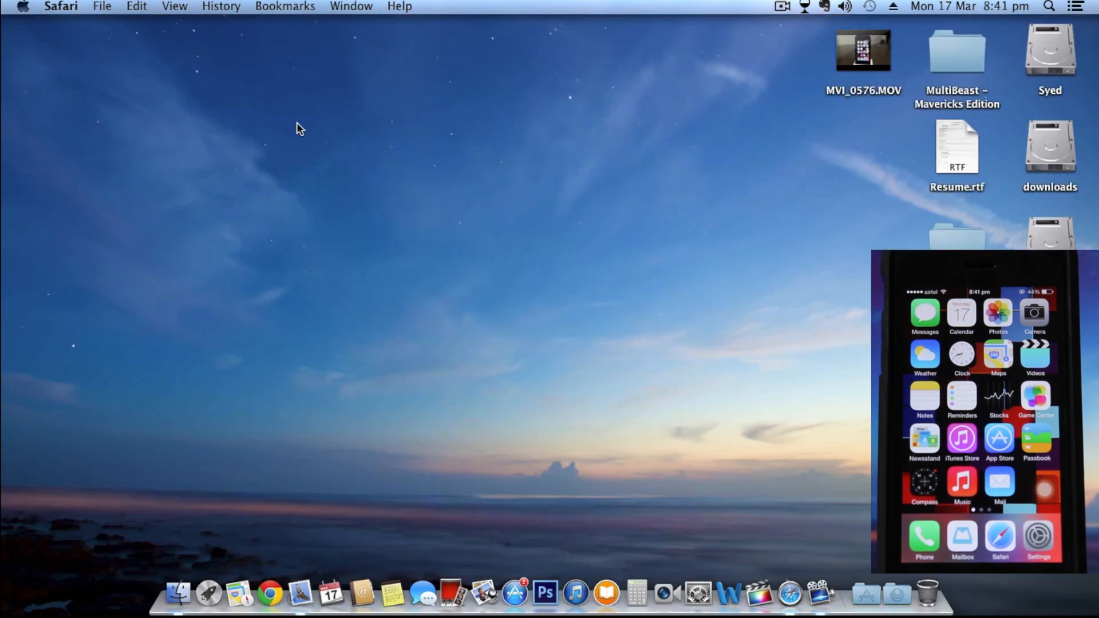